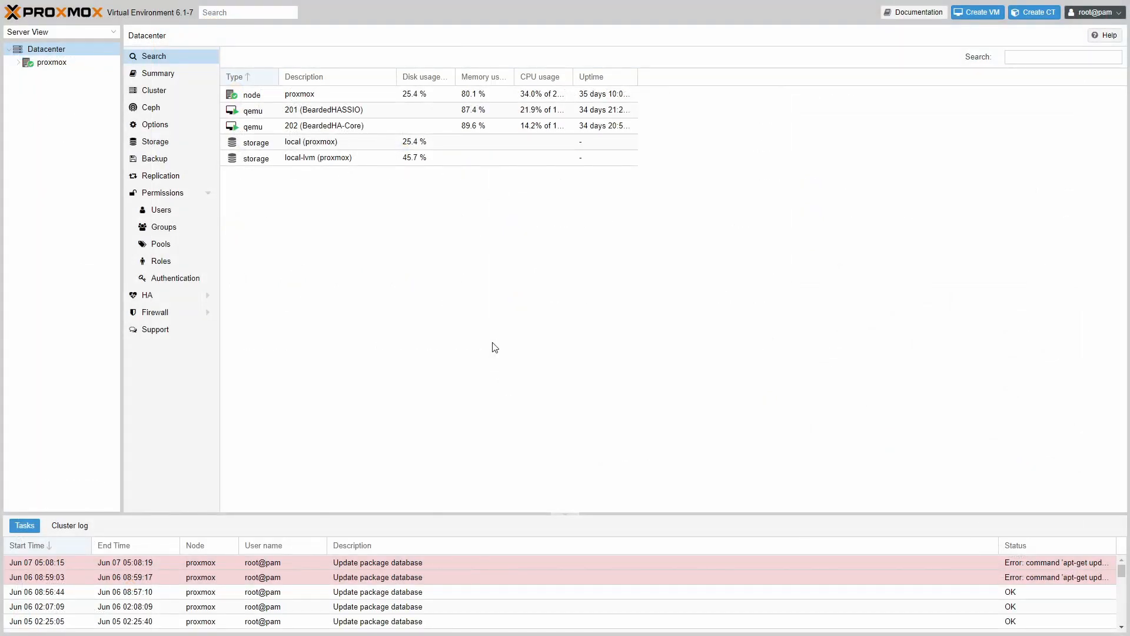
- Open the Datacenter permission Roles list in Proxmox VE
left_click(52, 62)
type("ha-sensor")
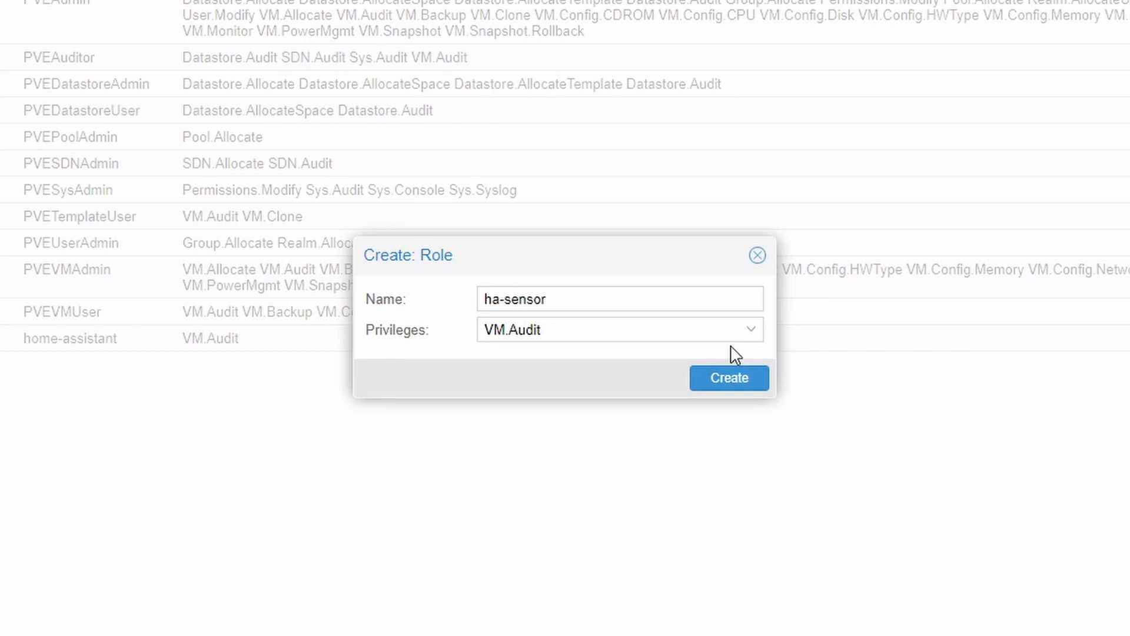
- Create the ha-sensor role with only the VM.Audit privilege
left_click(728, 378)
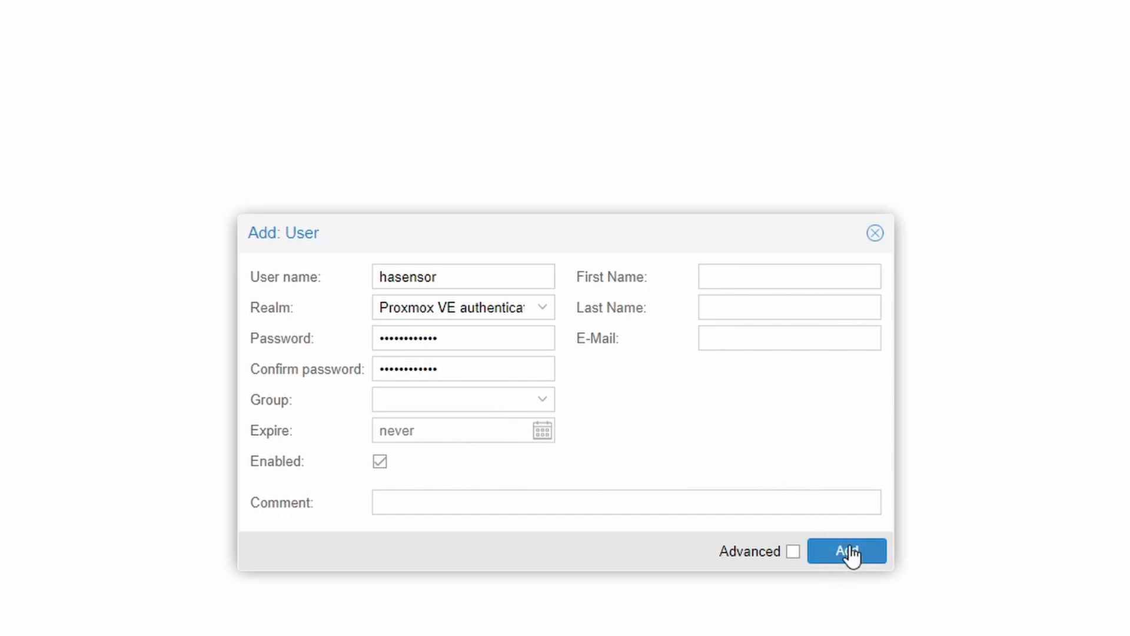
- Add the hasensor user in the pve realm with a password
left_click(846, 551)
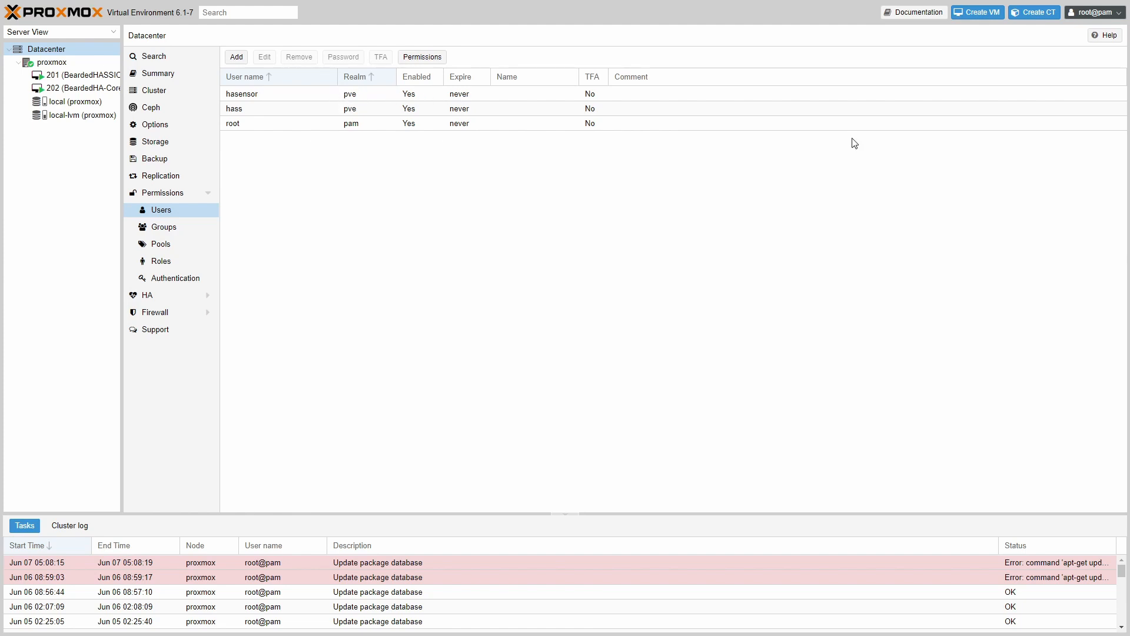
- Give hasensor@pve the ha-sensor role on path / with Propagate enabled
left_click(45, 48)
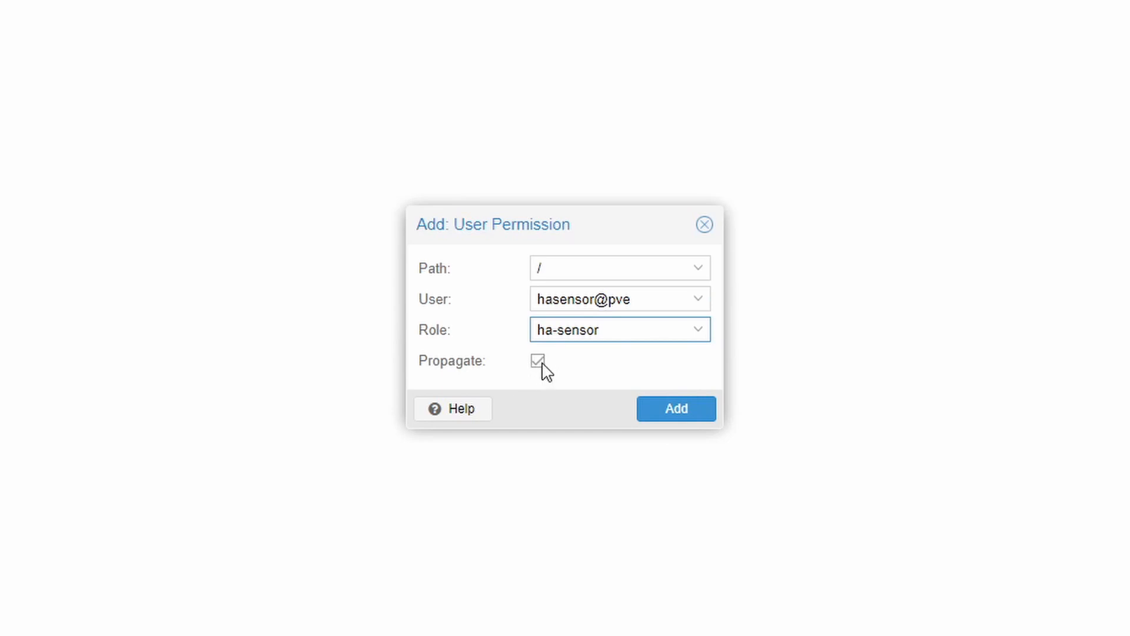
left_click(674, 408)
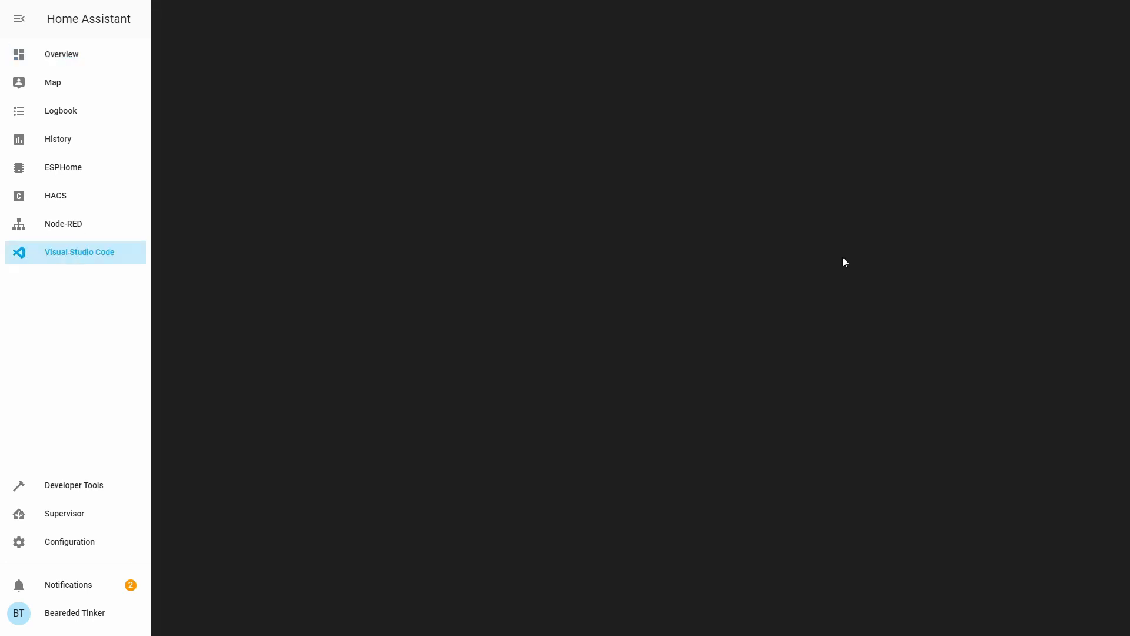
- Open the Visual Studio Code add-on from the Home Assistant sidebar
left_click(79, 252)
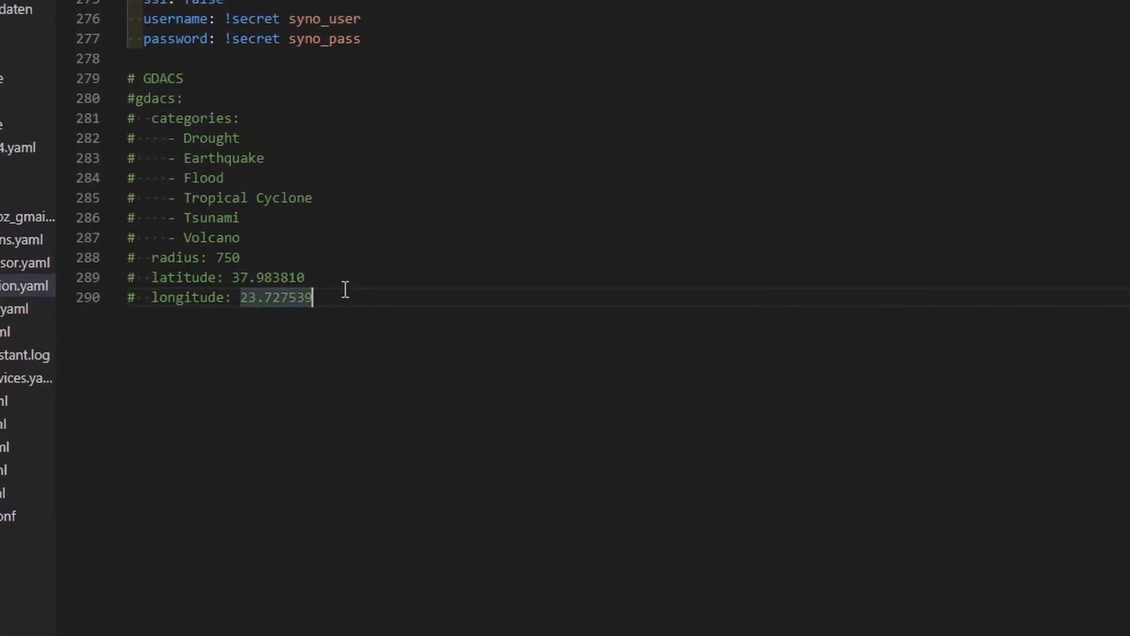
- Add a proxmoxve block with secret host, username, password and verify_ssl: false
type("# Proxmox VE")
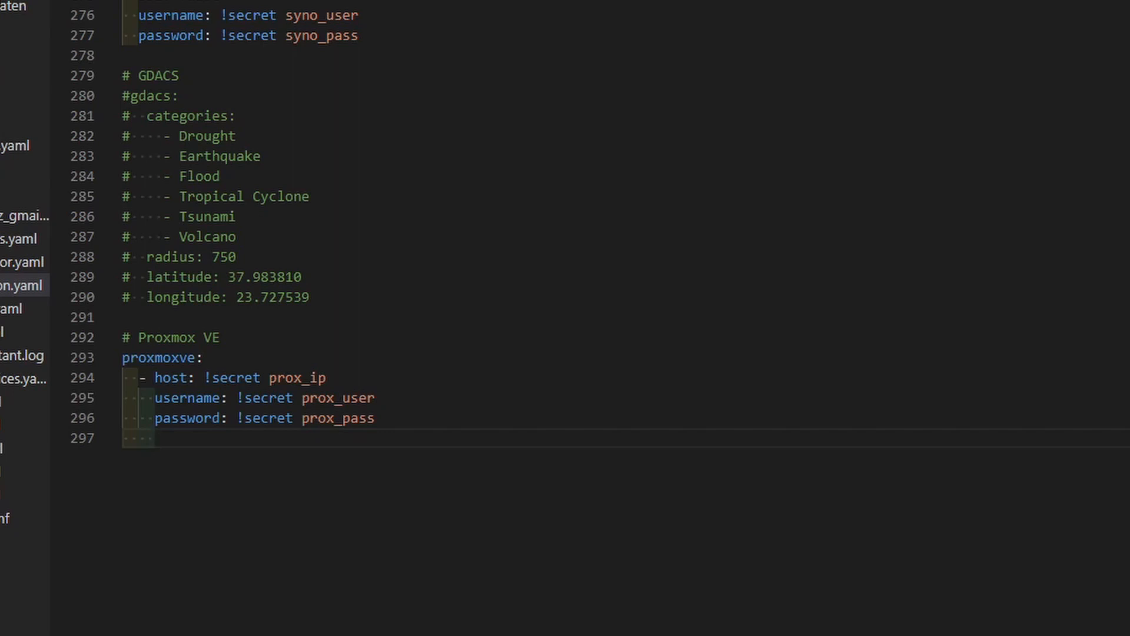
type("verify_ssl: false")
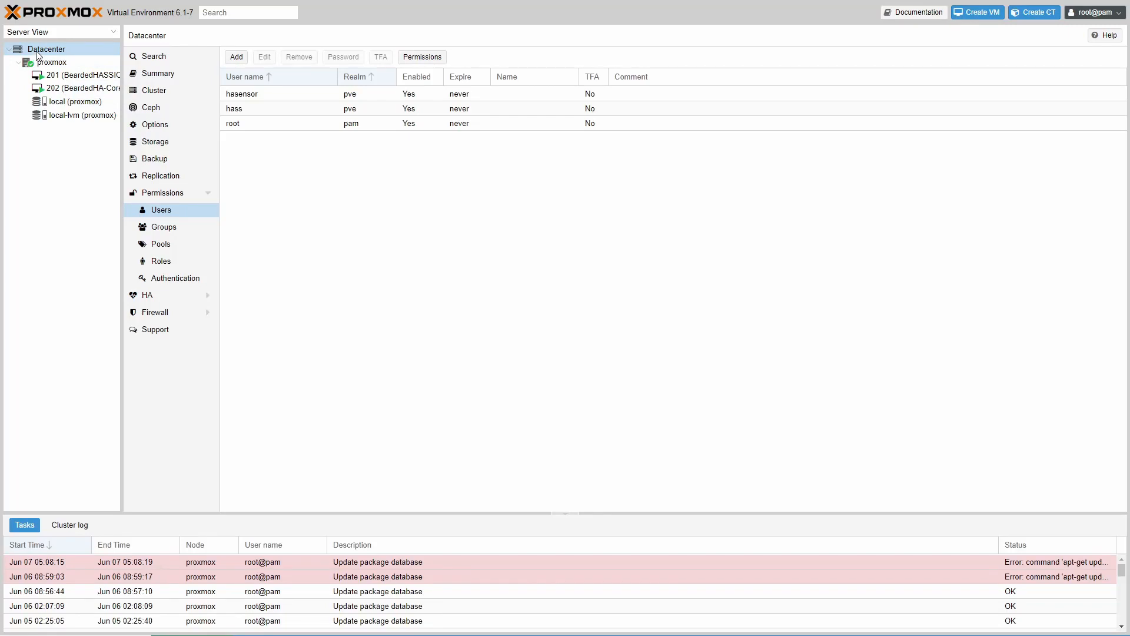
- Show the Proxmox Datacenter user list to read the users' realm
left_click(51, 62)
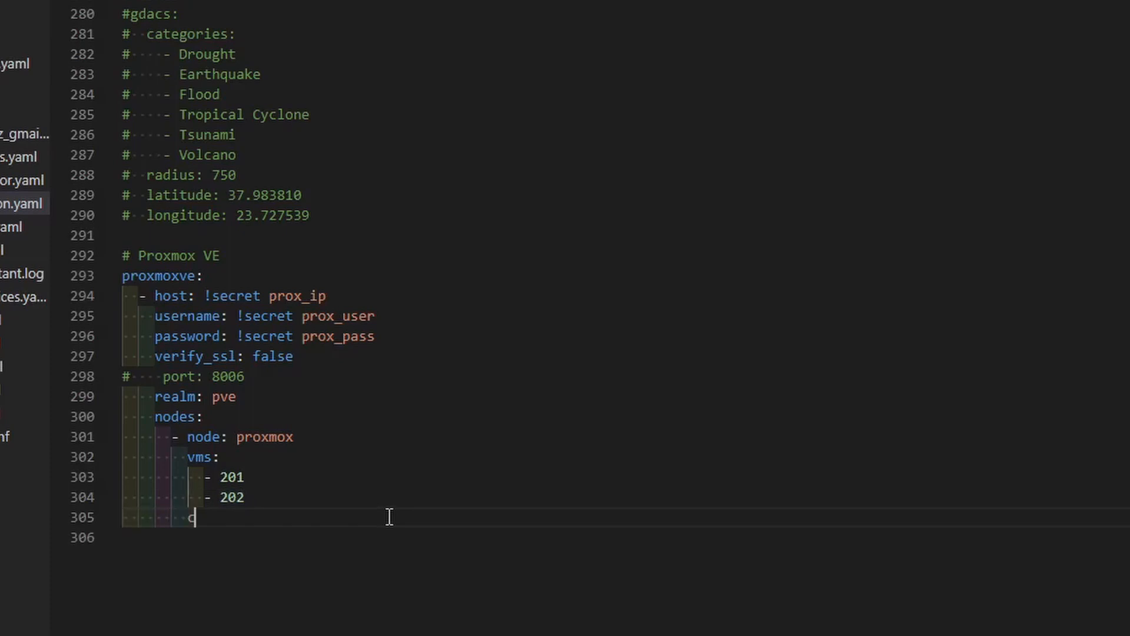
- List VMs 201 and 202 under the proxmox node in configuration.yaml
key("Backspace")
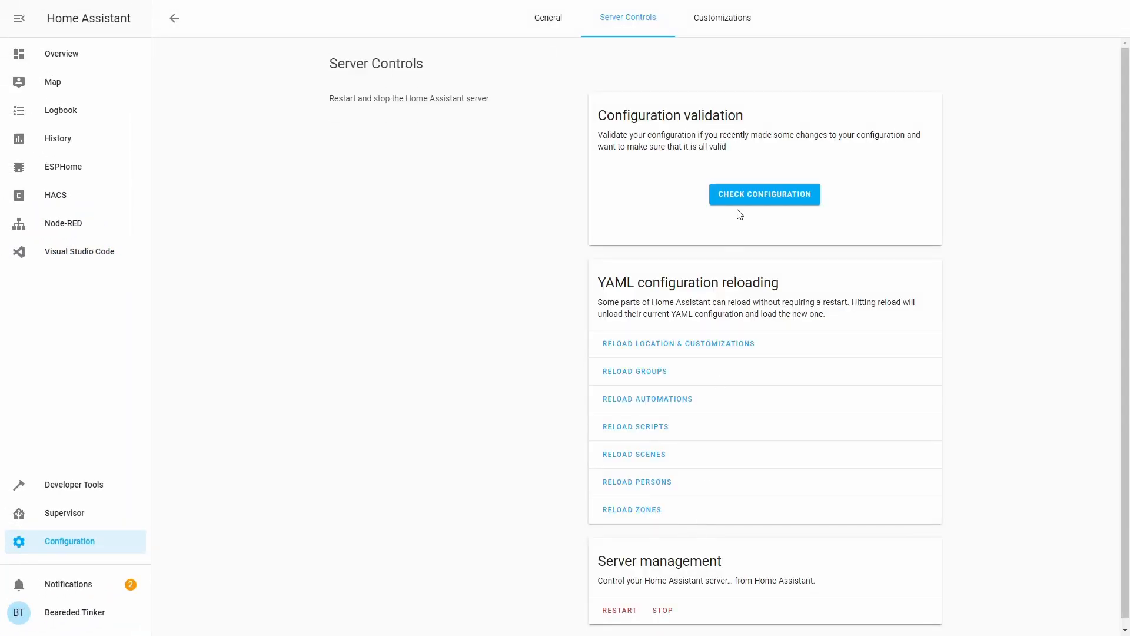
- Run Check Configuration on the Server Controls page
left_click(764, 194)
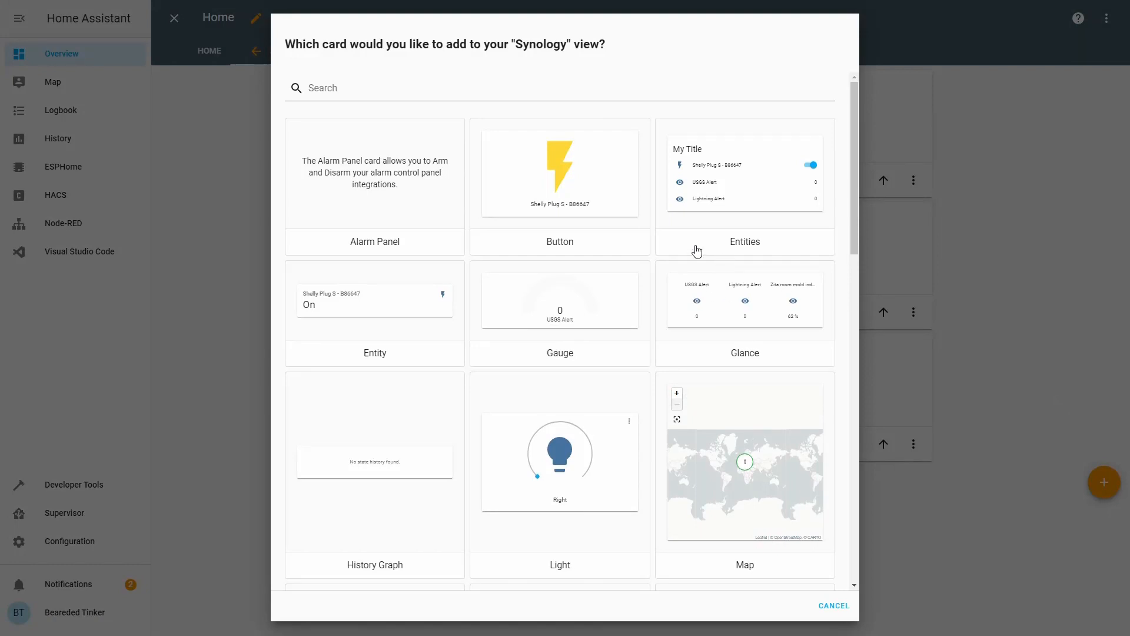
- Pick the Entities card for the Synology dashboard view
left_click(833, 605)
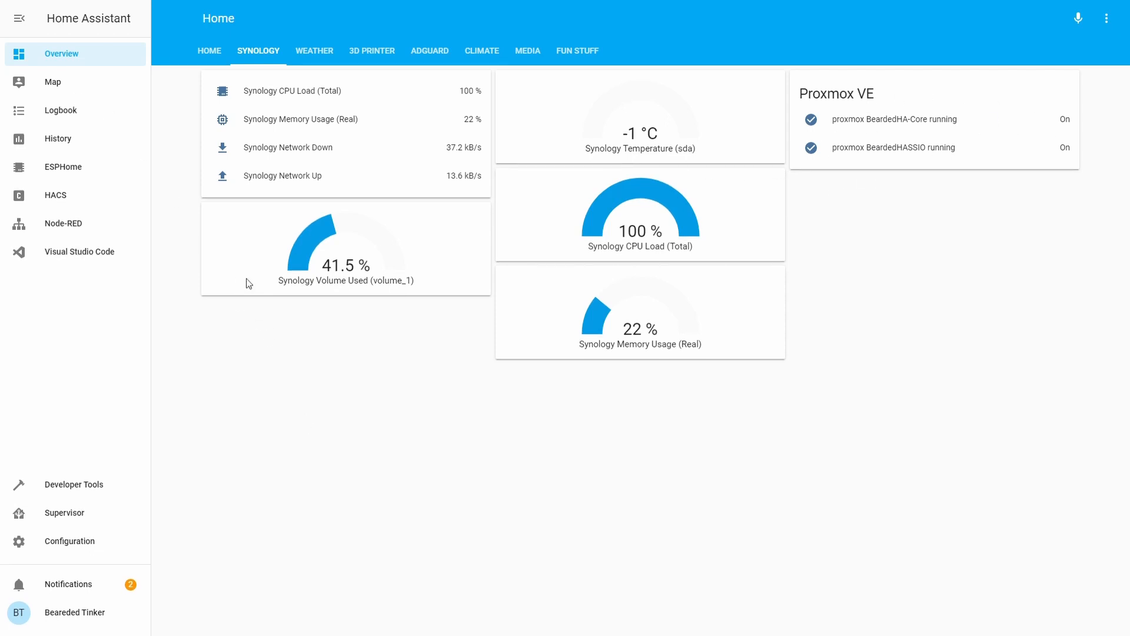